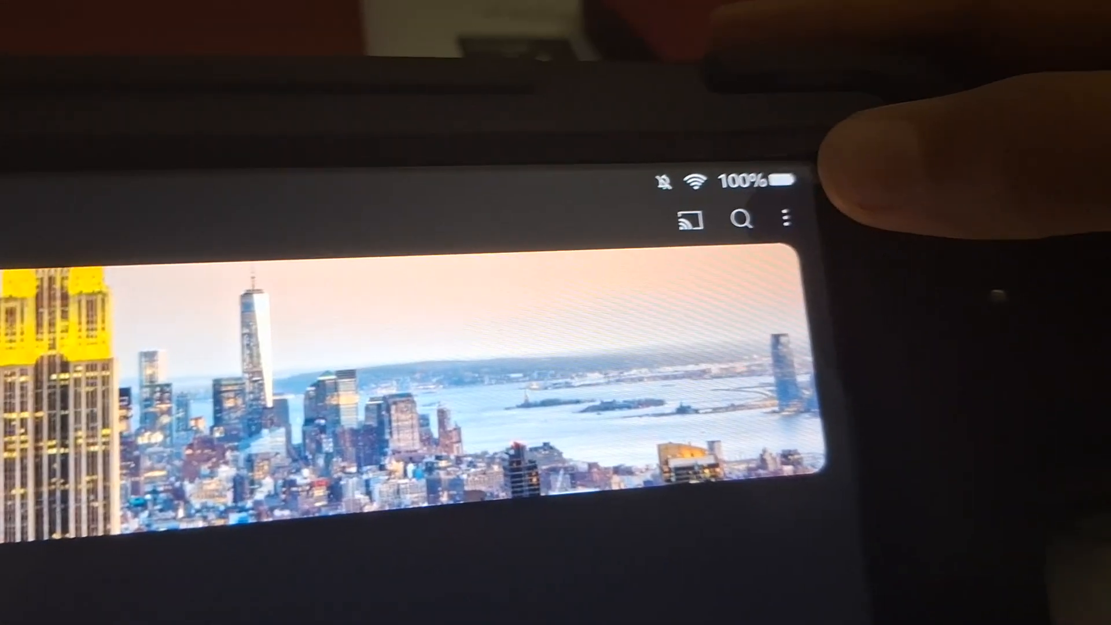
# - Choose 'Unhide user from my channel' from the channel's overflow menu to bring up the confirmation
pyautogui.click(787, 219)
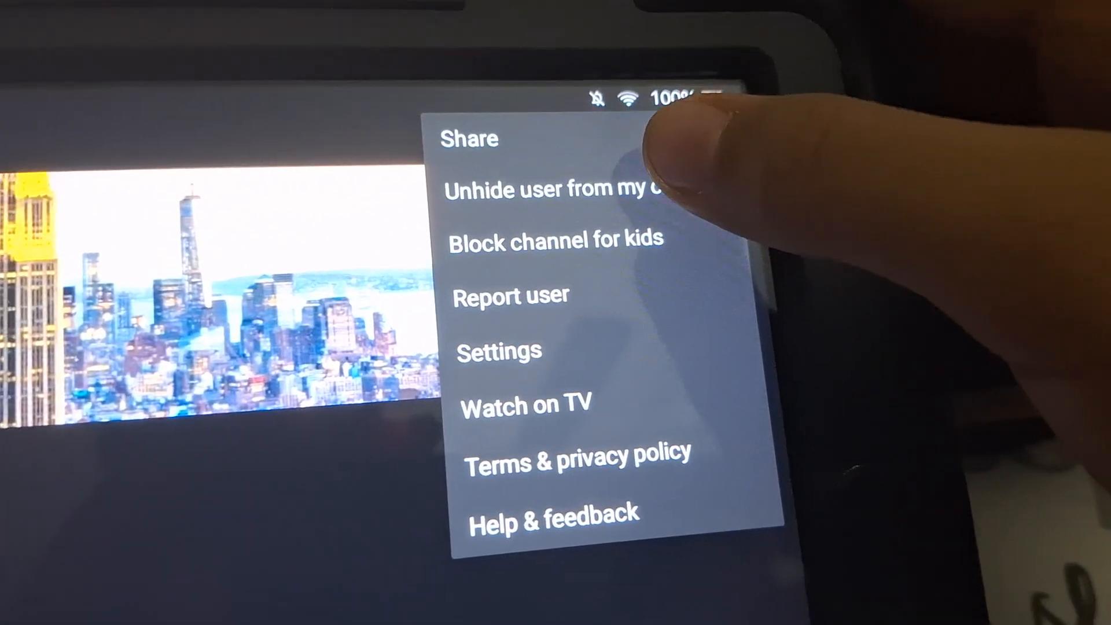
pyautogui.click(561, 188)
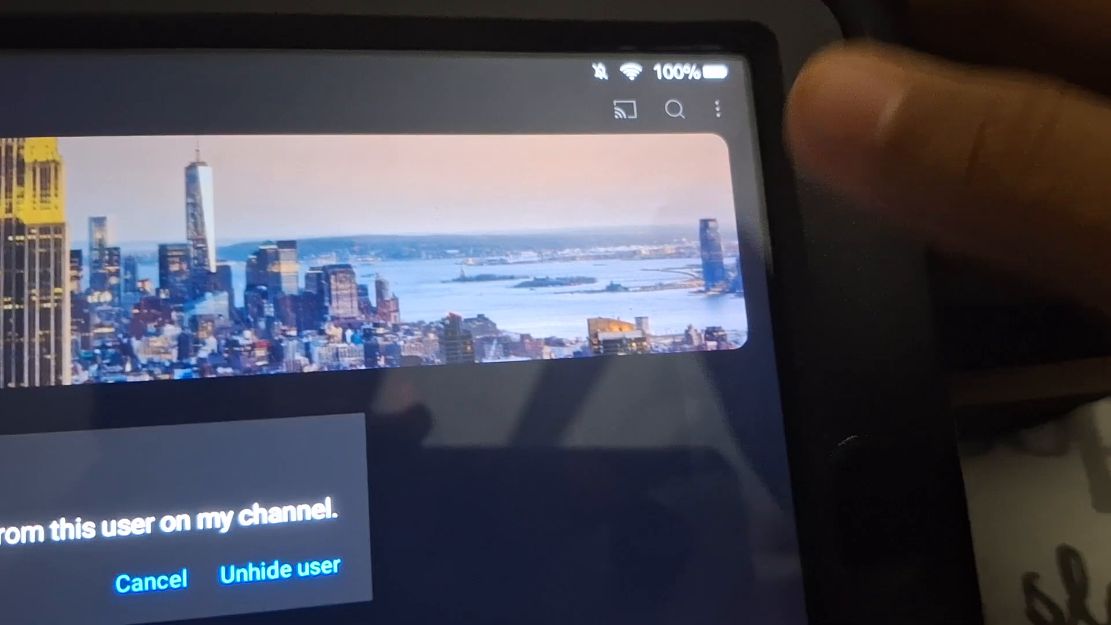